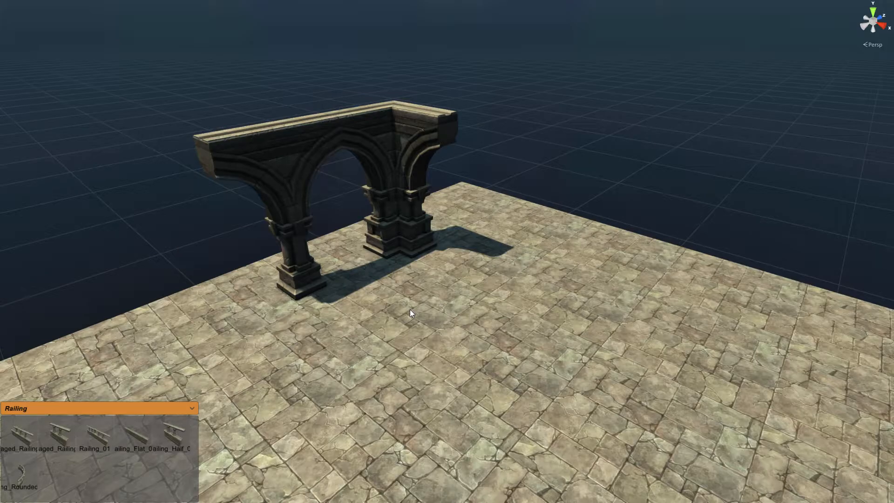
{"action": "mouse_move", "coordinate": [436, 374]}
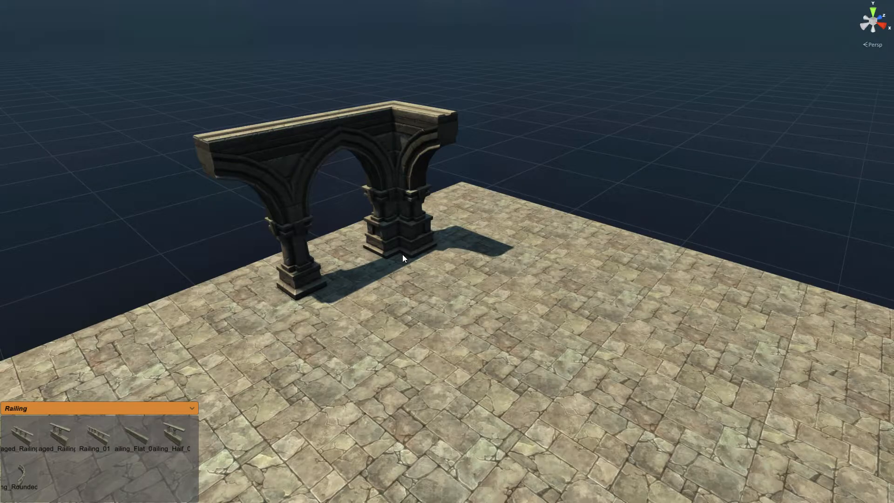
{"action": "mouse_move", "coordinate": [476, 279]}
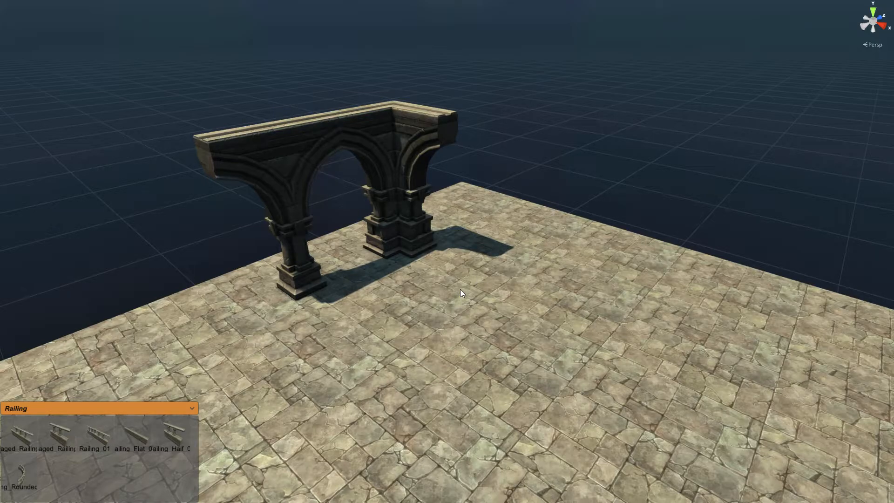
{"action": "mouse_move", "coordinate": [445, 307]}
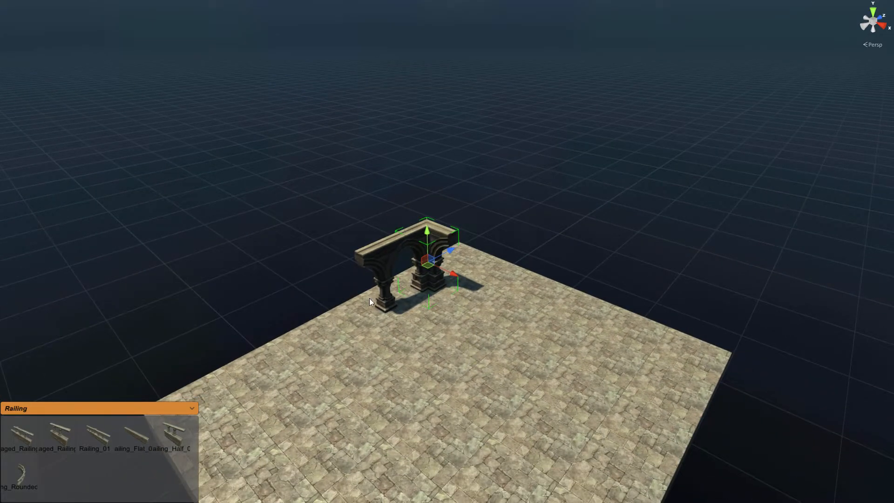
{"action": "mouse_move", "coordinate": [243, 381]}
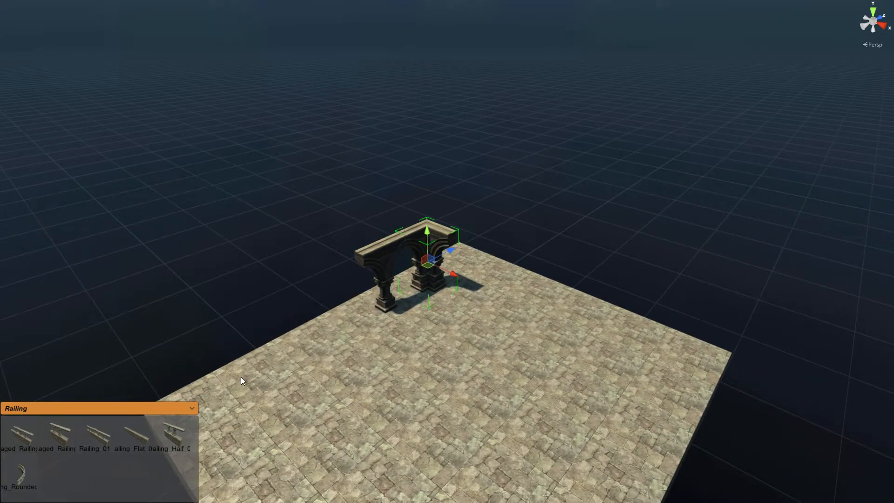
{"action": "mouse_move", "coordinate": [434, 304]}
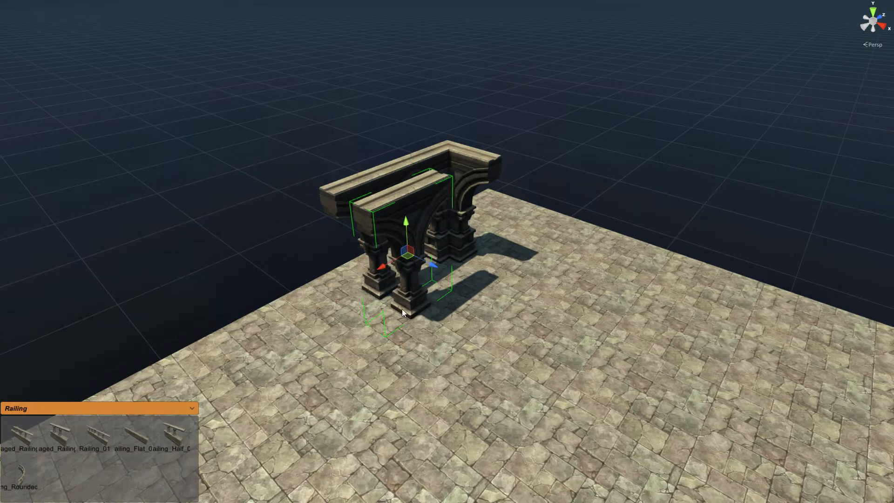
{"action": "mouse_move", "coordinate": [416, 312]}
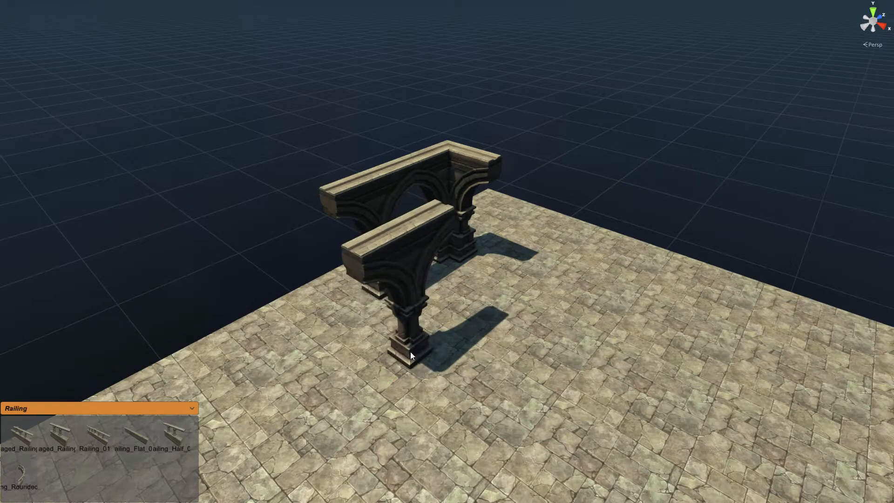
Select the newly duplicated arch piece to continue the arcade
{"action": "left_click", "coordinate": [412, 355]}
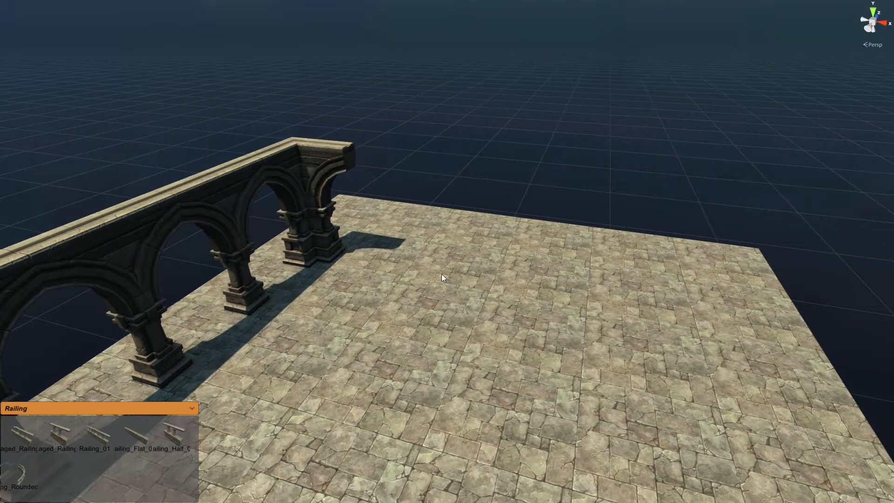
Place a new arch piece at the floor corner and set it beside the corner arch
{"action": "left_click", "coordinate": [228, 255]}
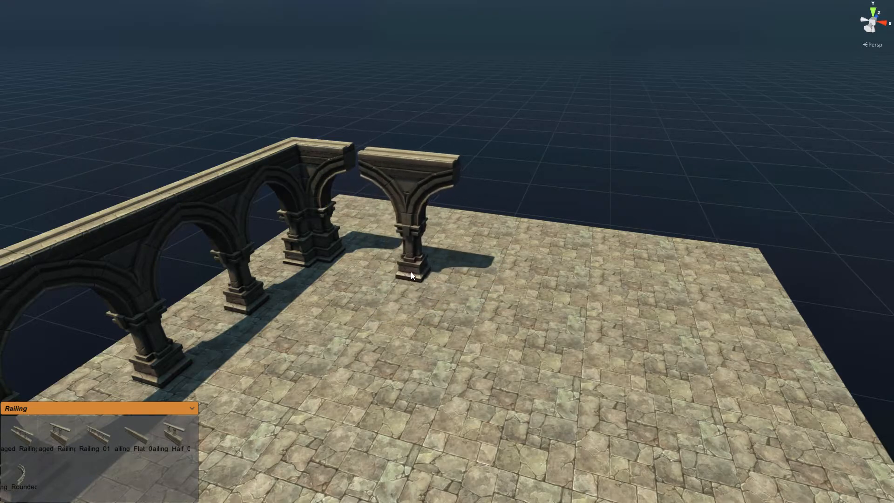
{"action": "left_click", "coordinate": [411, 274]}
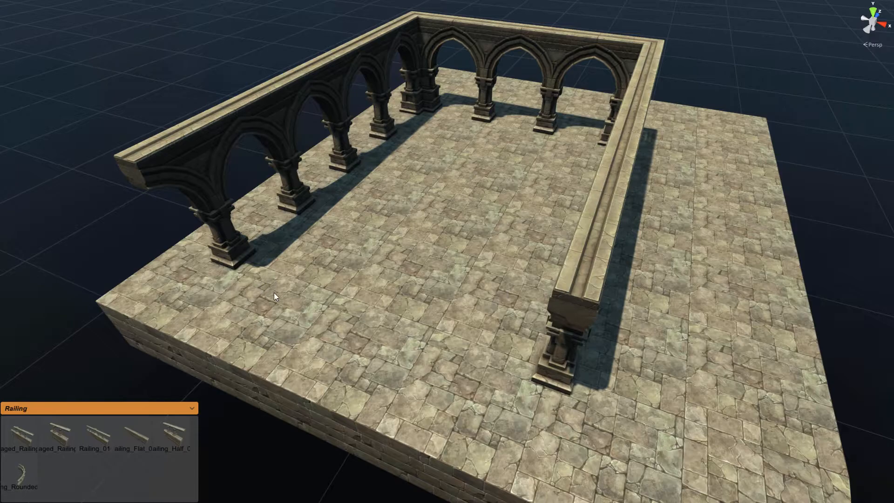
Orbit the view around the arches toward the floor's outer corner
{"action": "left_click_drag", "start_coordinate": [274, 297], "coordinate": [356, 293]}
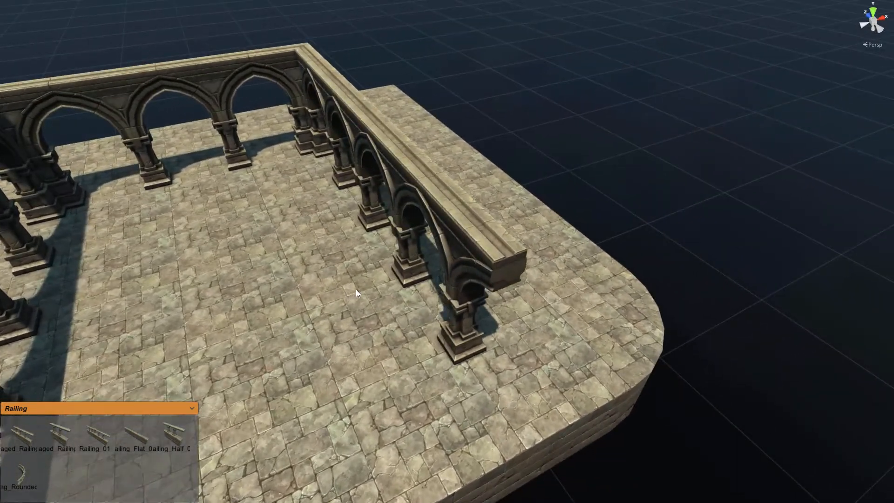
{"action": "left_click_drag", "start_coordinate": [356, 292], "coordinate": [368, 307]}
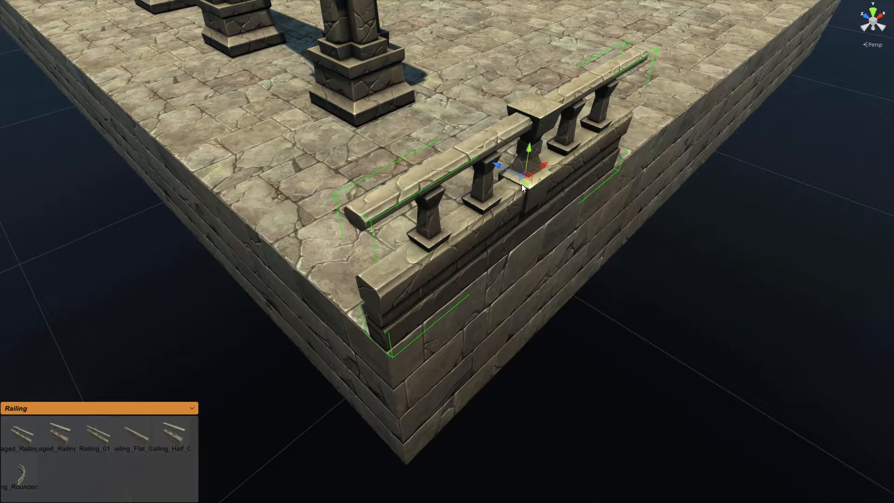
{"action": "mouse_move", "coordinate": [510, 236]}
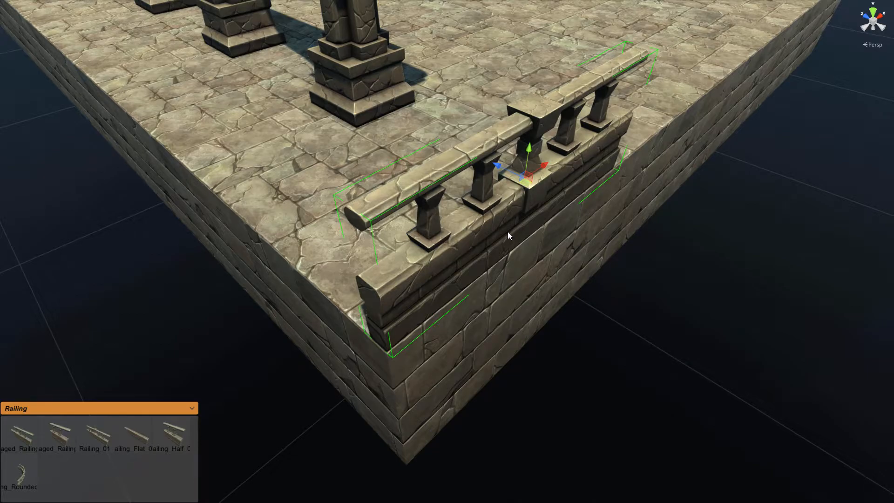
{"action": "left_click_drag", "start_coordinate": [525, 170], "coordinate": [428, 239]}
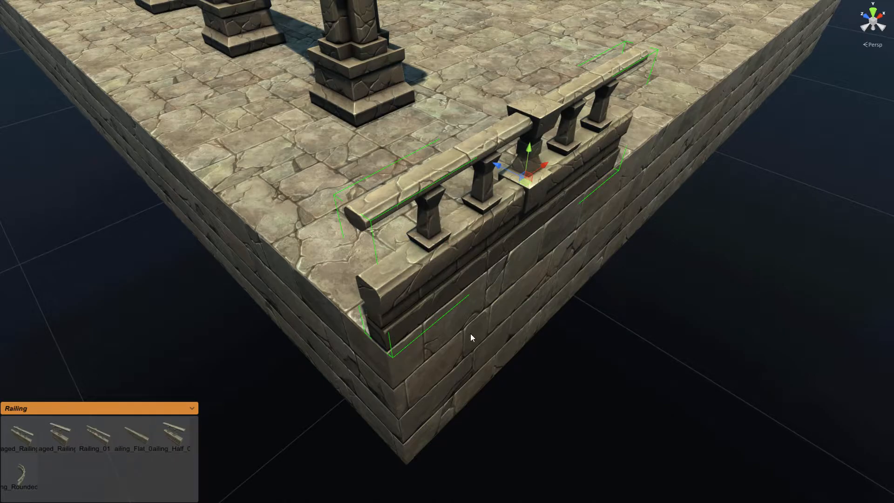
{"action": "mouse_move", "coordinate": [523, 189]}
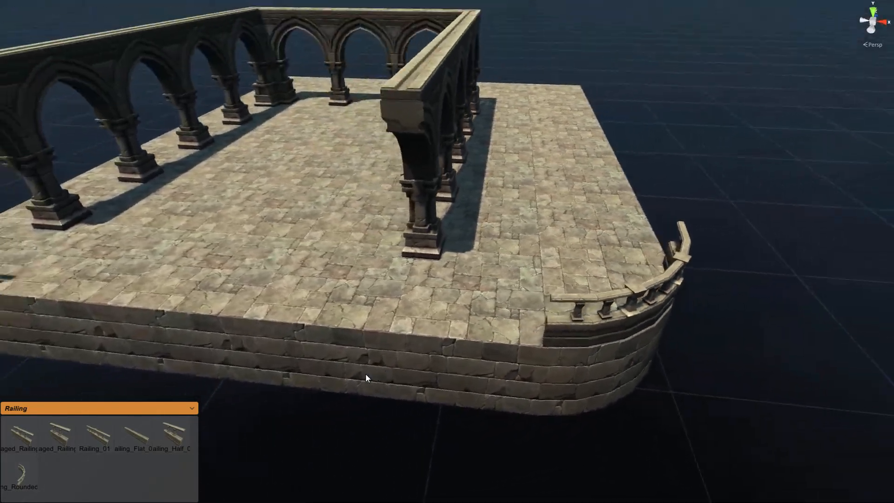
Lay railing pieces along the front floor edge and orbit to check the run
{"action": "left_click_drag", "start_coordinate": [365, 377], "coordinate": [183, 245]}
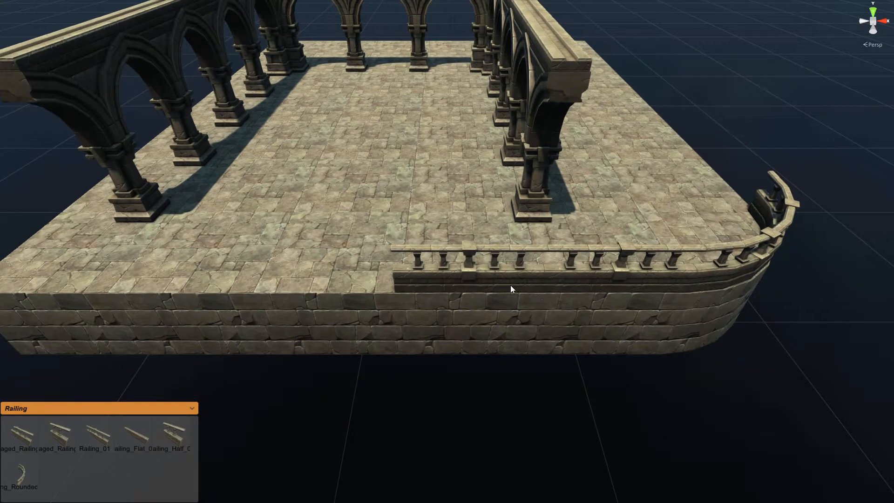
{"action": "left_click_drag", "start_coordinate": [511, 289], "coordinate": [141, 244]}
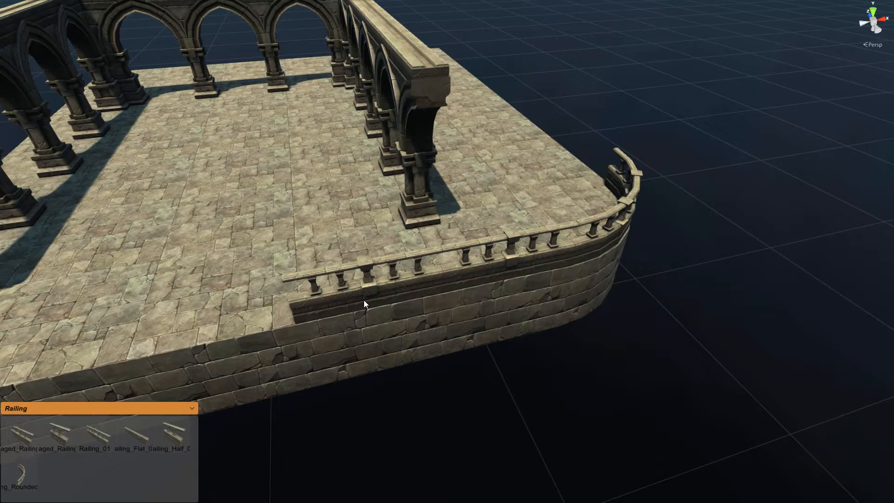
{"action": "mouse_move", "coordinate": [385, 305]}
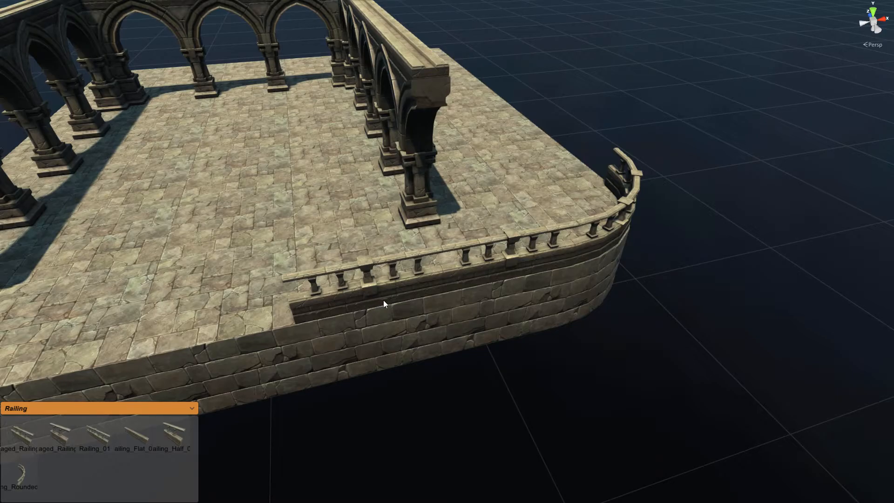
{"action": "mouse_move", "coordinate": [706, 119]}
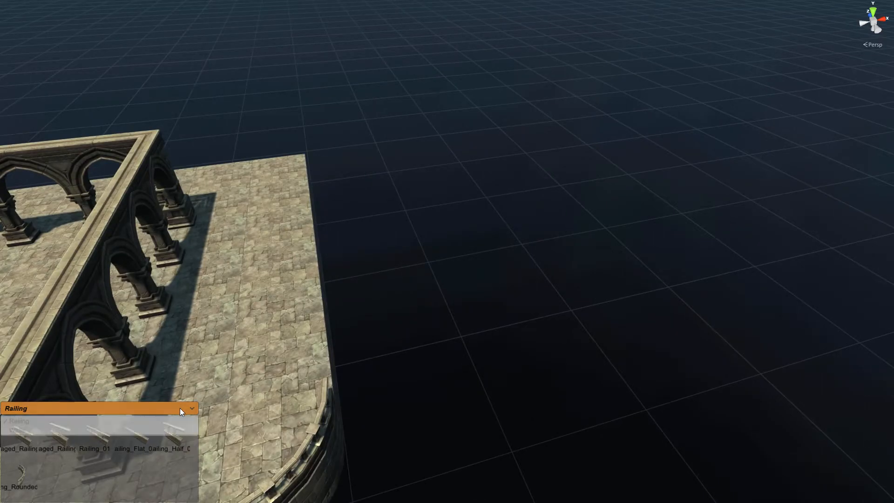
Open the prefab category list to reach the Walls pieces
{"action": "left_click", "coordinate": [98, 408]}
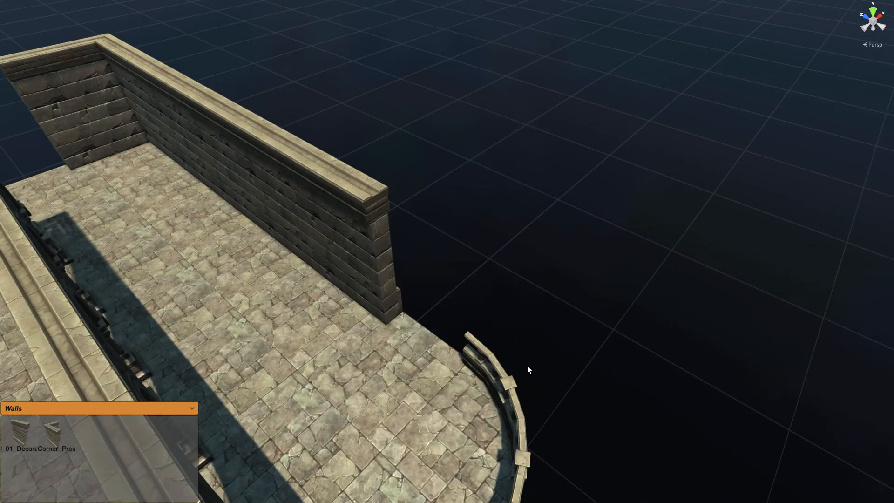
{"action": "left_click", "coordinate": [99, 408]}
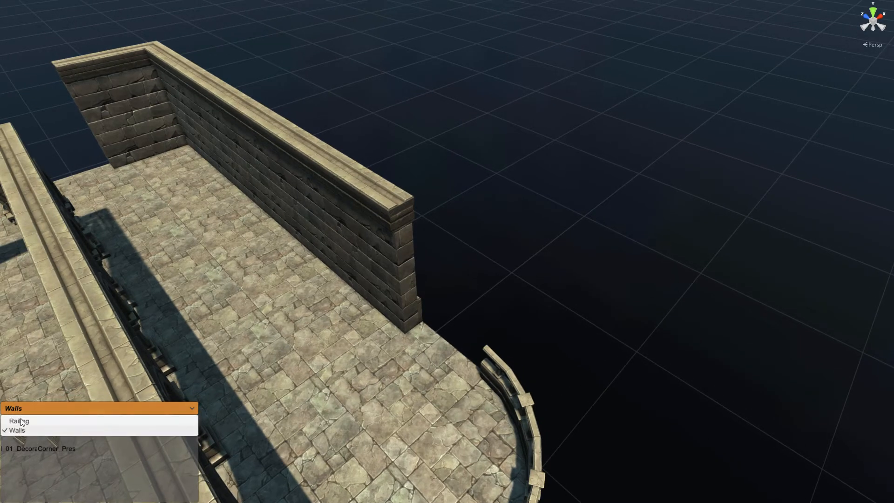
Switch the prefab category back to Railing pieces
{"action": "left_click", "coordinate": [18, 422]}
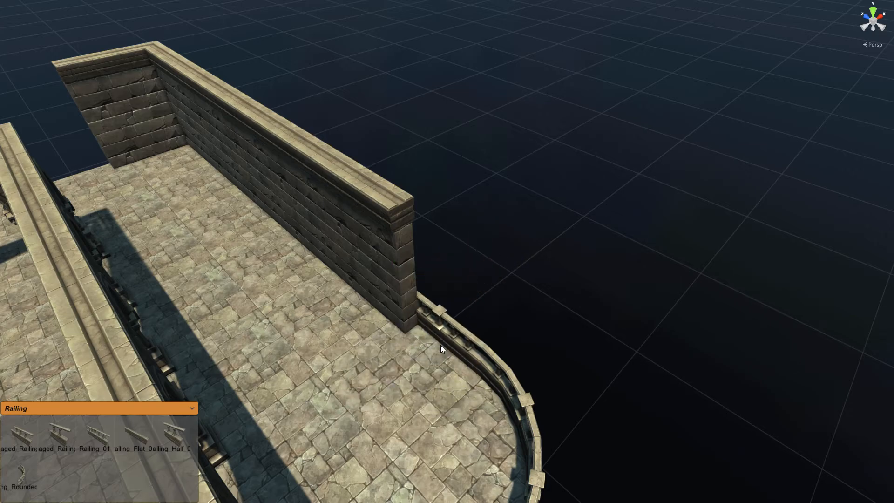
{"action": "mouse_move", "coordinate": [542, 360]}
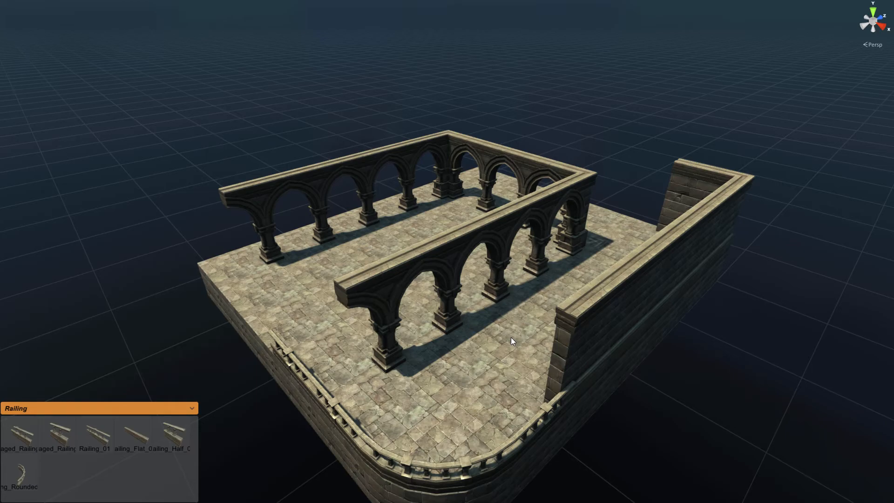
{"action": "mouse_move", "coordinate": [519, 345]}
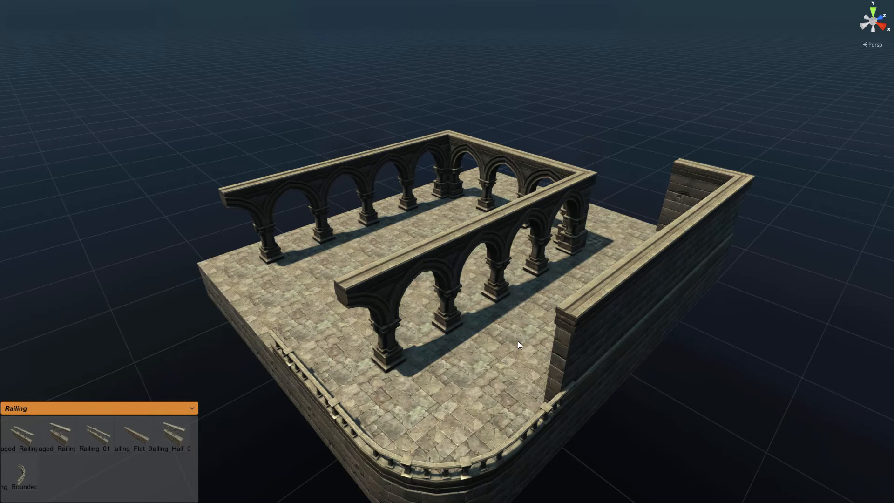